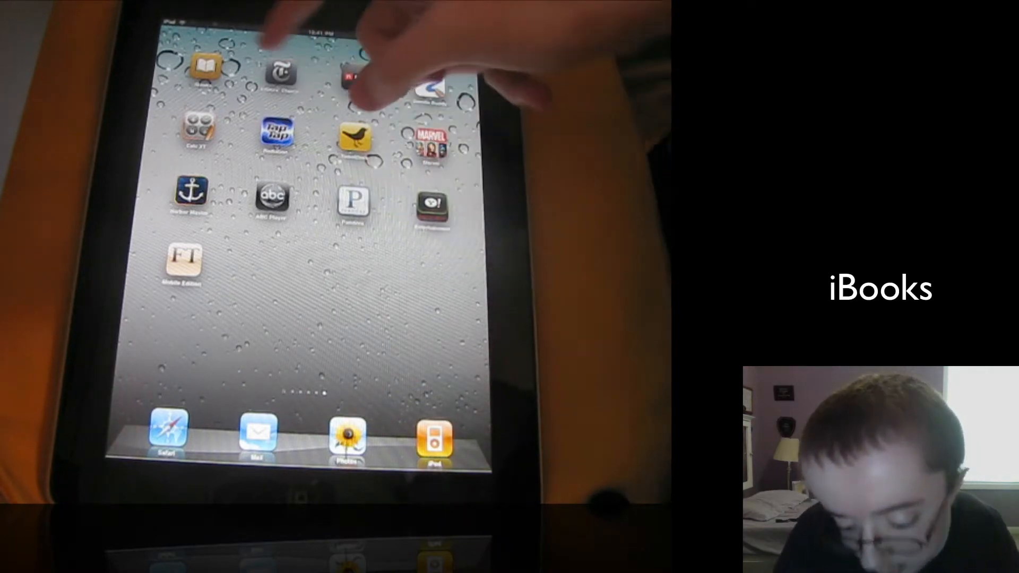
Step: Launch the iBooks app from the iPad home screen to show its empty wooden bookshelf
left_click(206, 72)
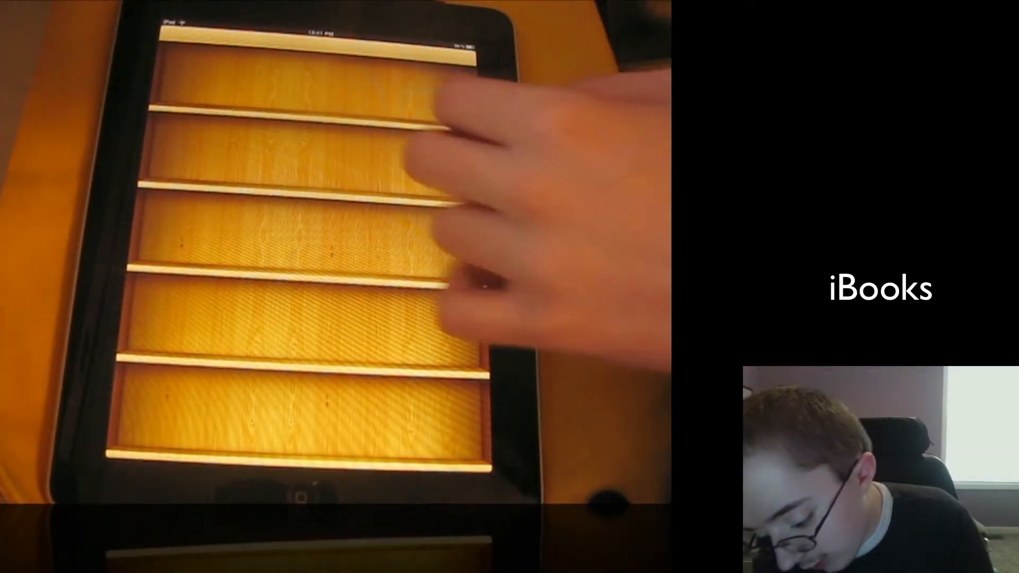